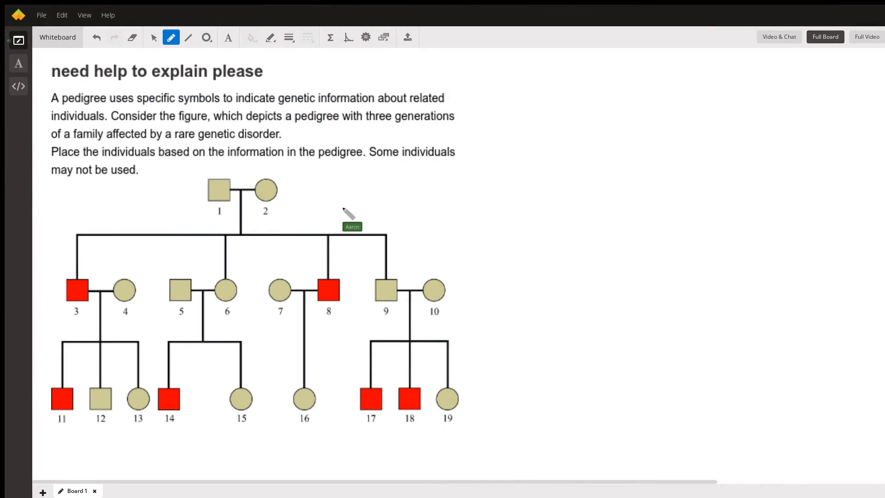
mouse_move(172, 257)
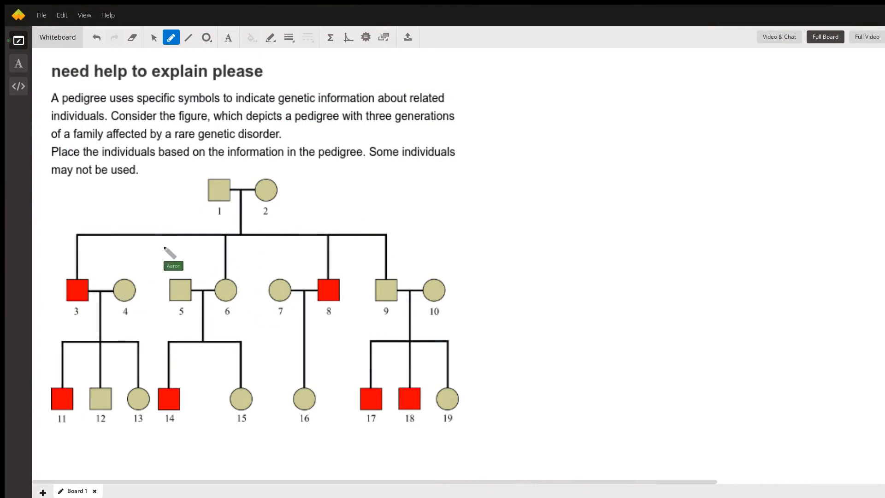
mouse_move(310, 193)
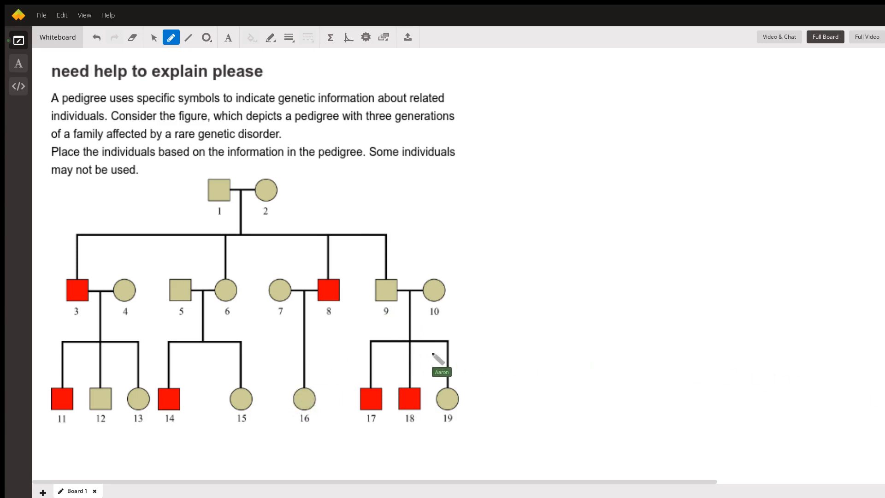
mouse_move(541, 397)
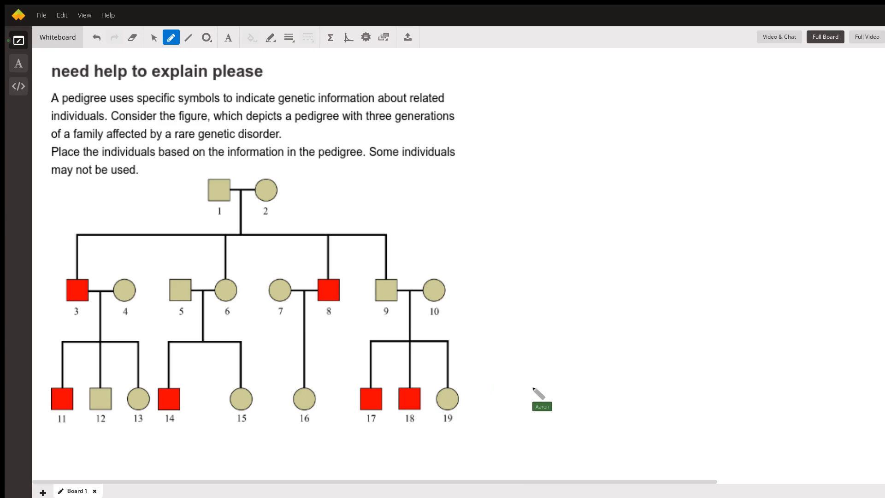
mouse_move(790, 440)
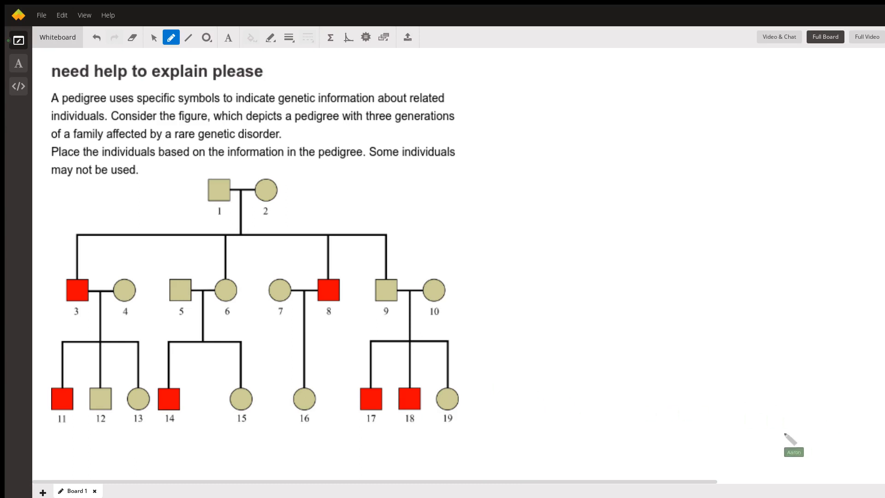
mouse_move(70, 299)
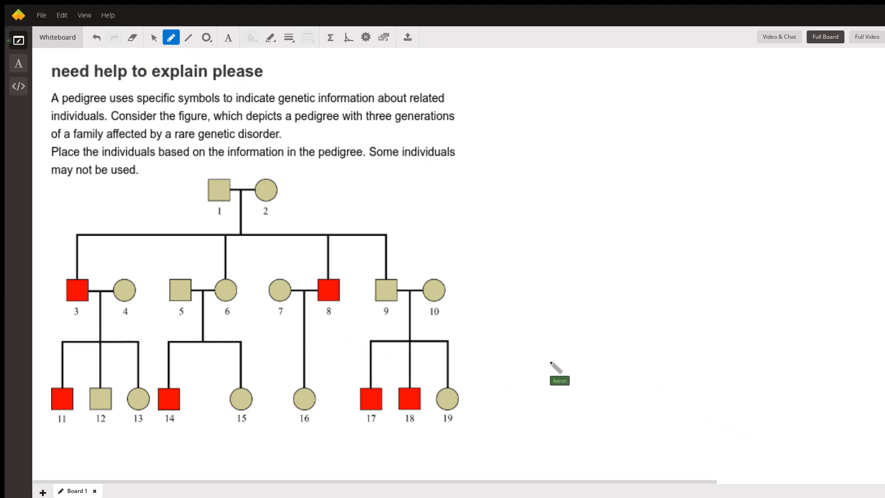
mouse_move(830, 412)
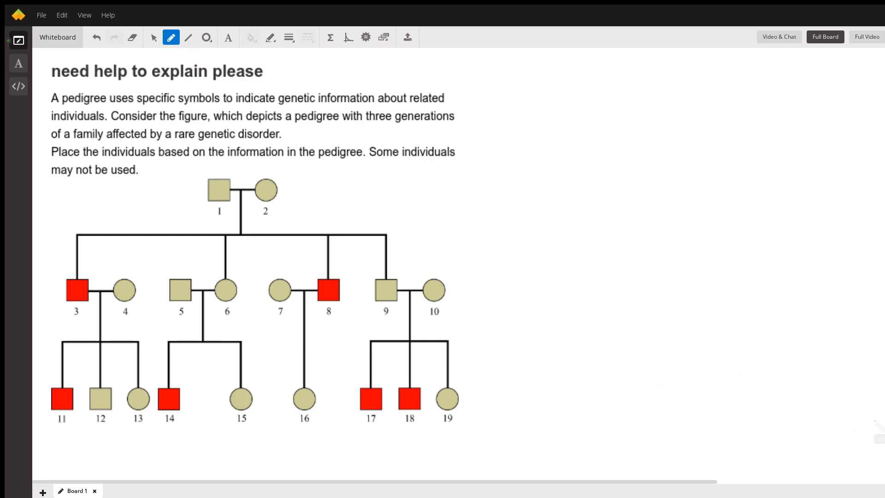
mouse_move(452, 314)
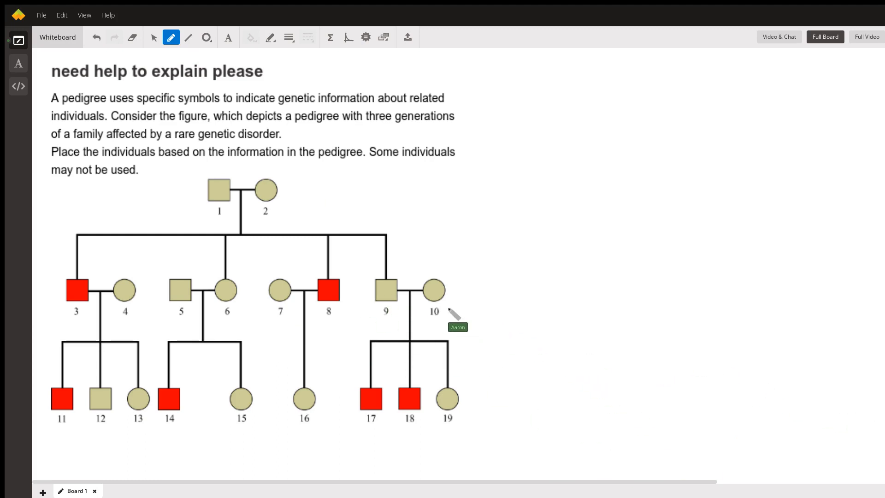
mouse_move(725, 468)
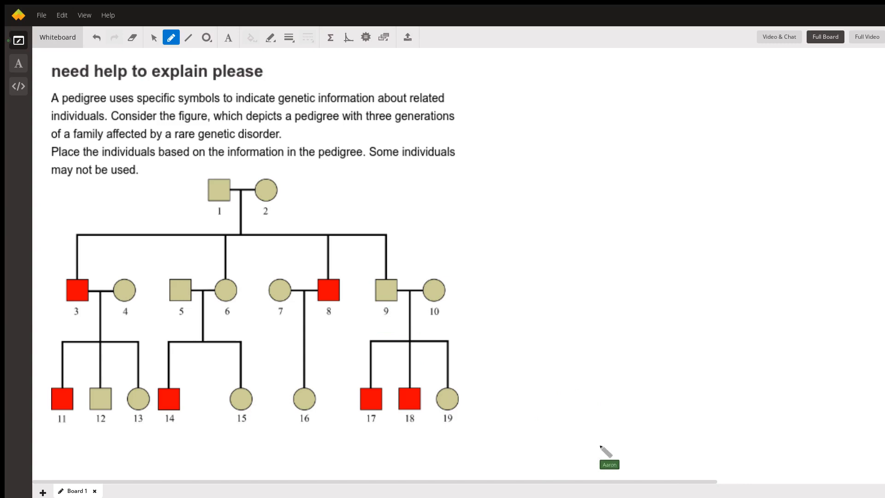
mouse_move(333, 277)
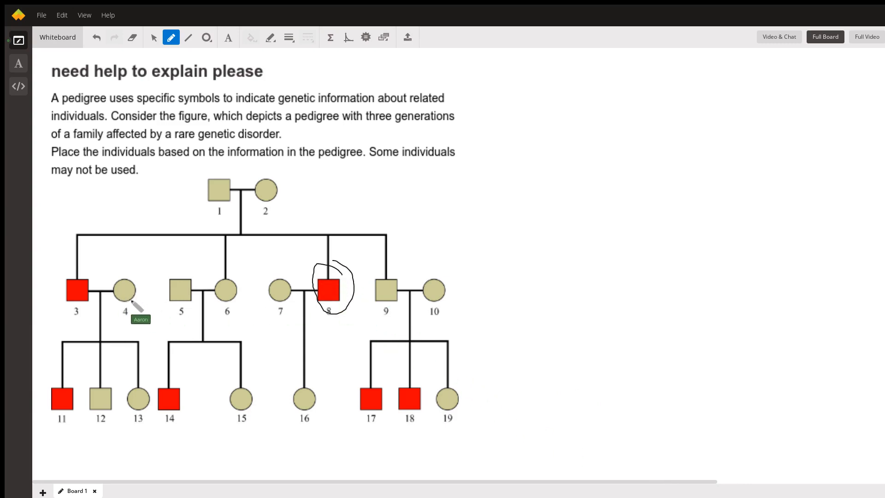
mouse_move(172, 349)
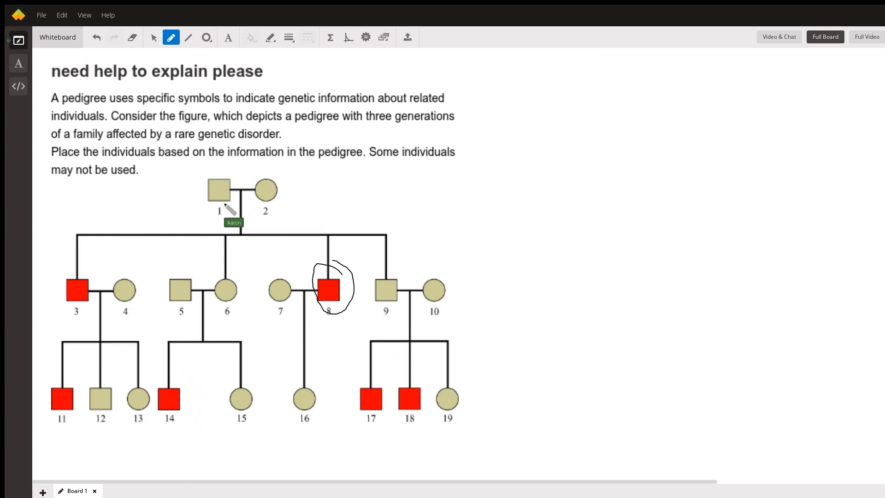
mouse_move(299, 237)
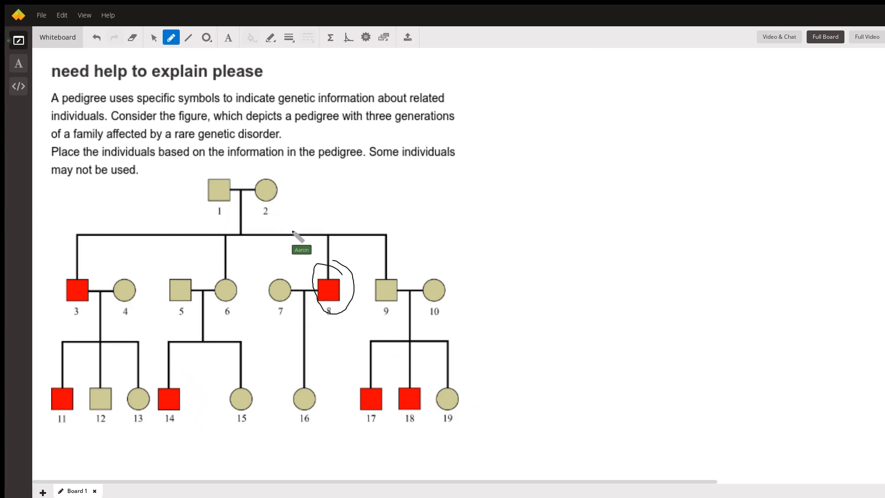
mouse_move(514, 313)
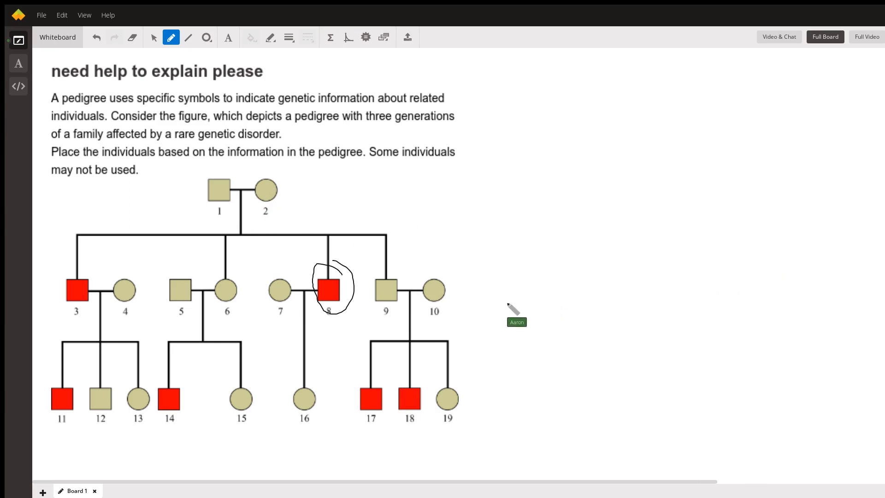
mouse_move(350, 347)
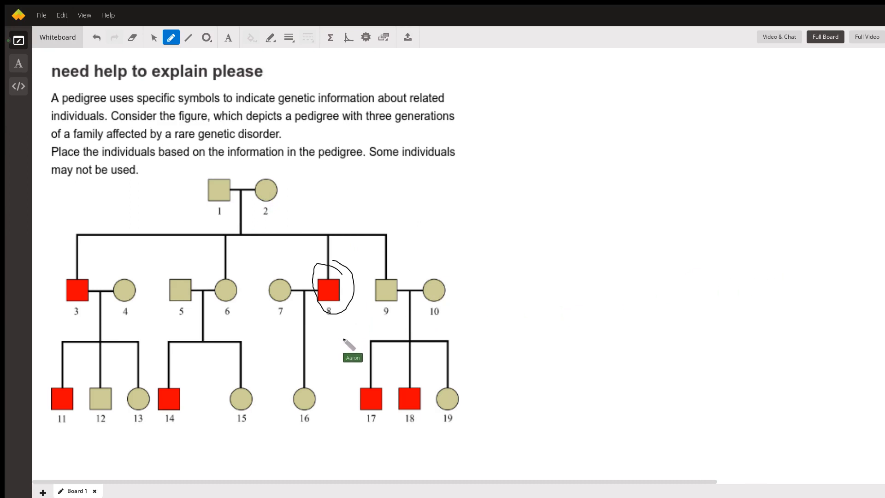
mouse_move(276, 297)
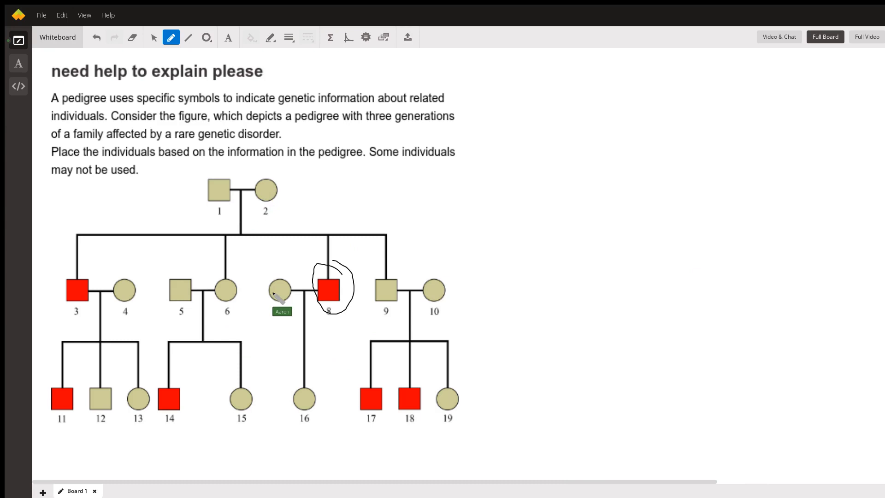
mouse_move(384, 317)
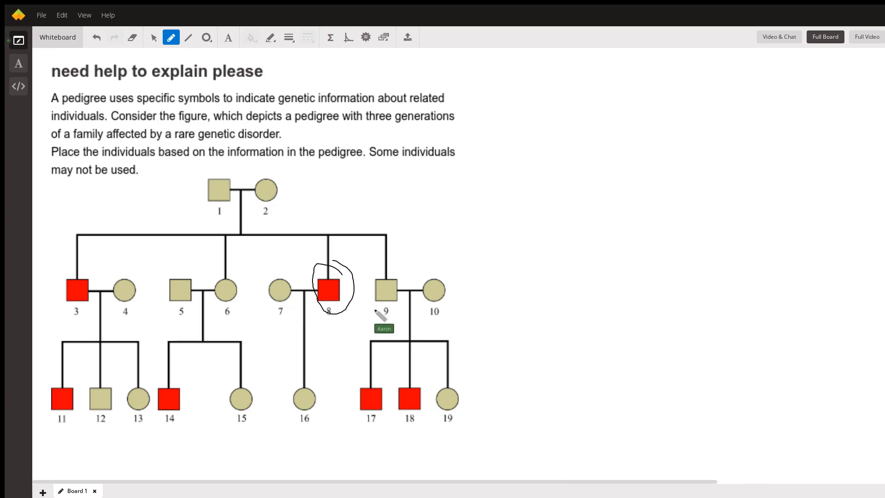
mouse_move(454, 314)
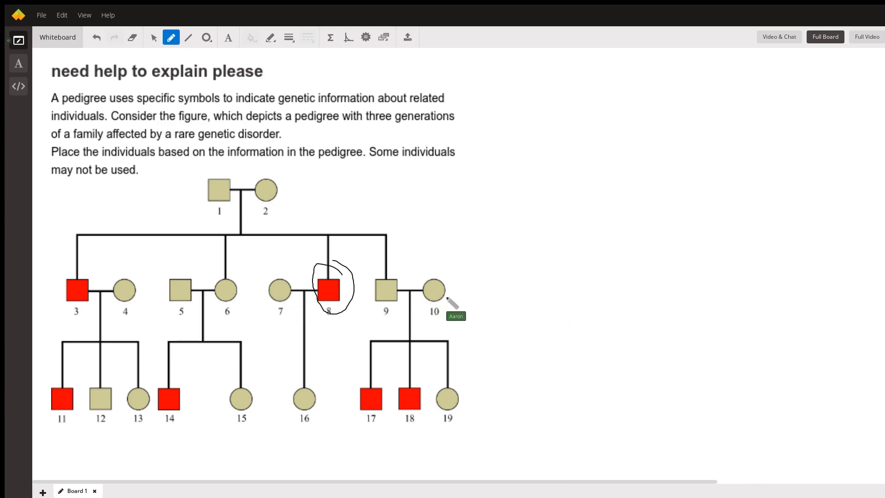
mouse_move(880, 321)
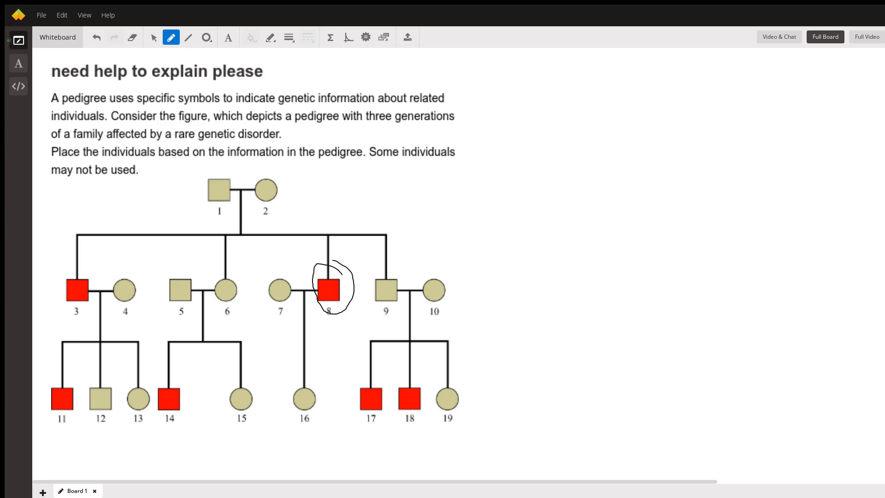
mouse_move(438, 317)
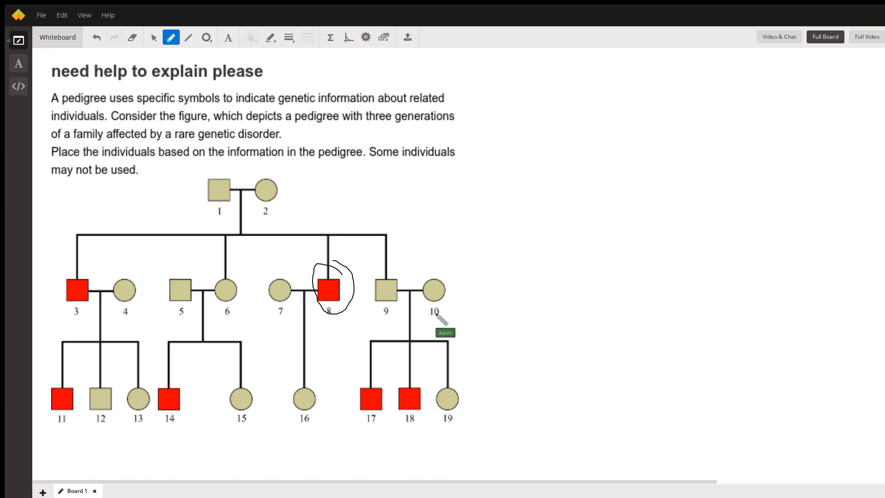
mouse_move(182, 305)
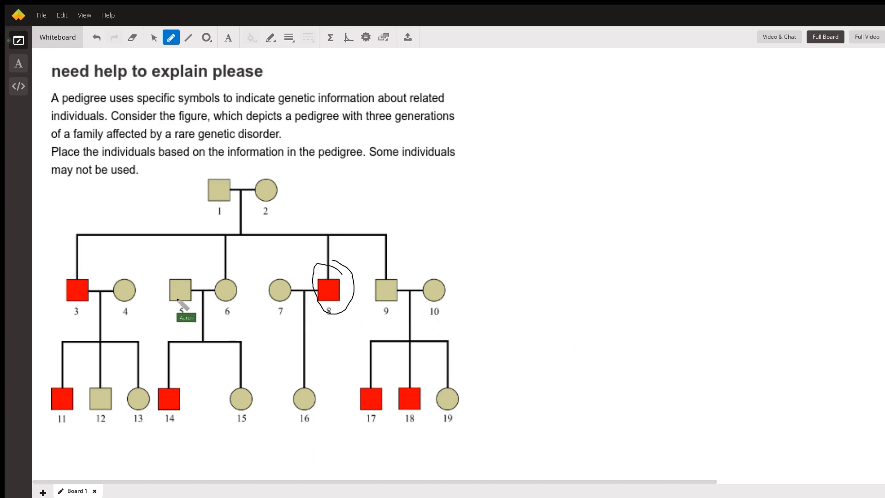
mouse_move(390, 339)
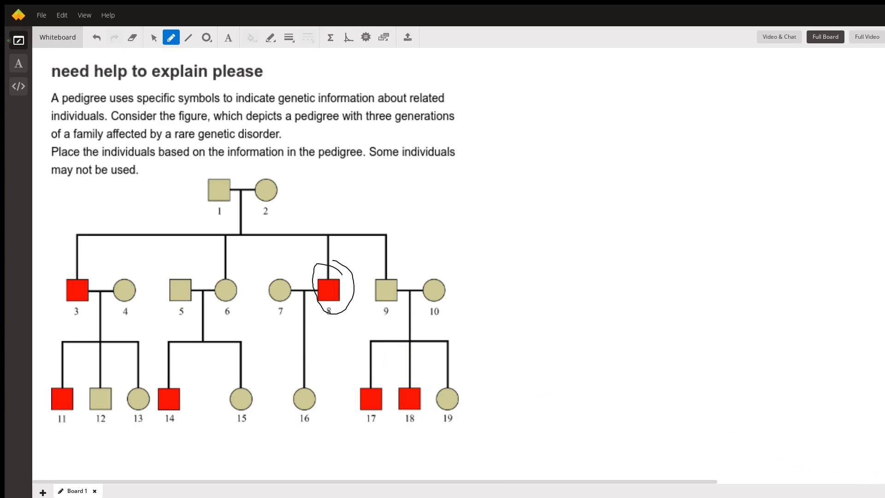
mouse_move(655, 412)
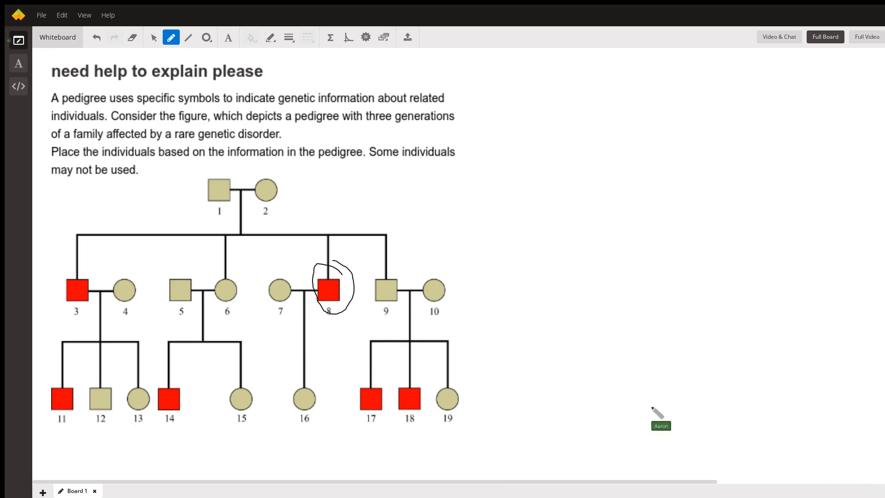
mouse_move(283, 186)
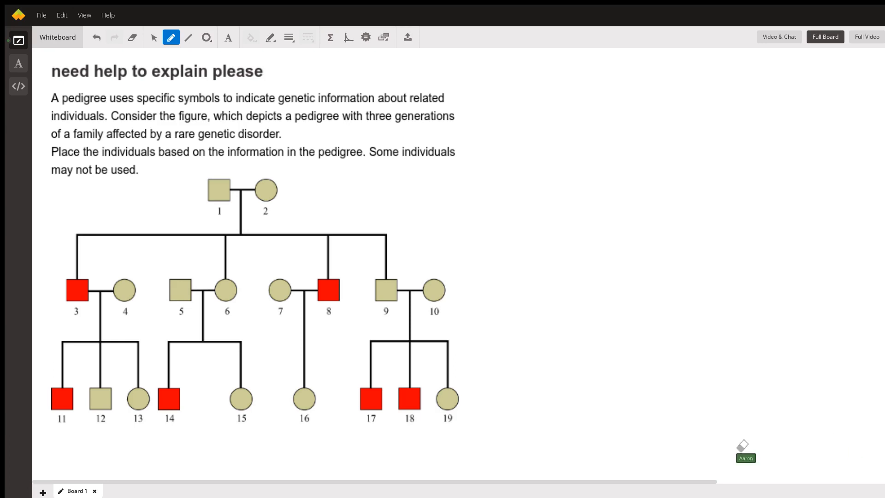
mouse_move(404, 432)
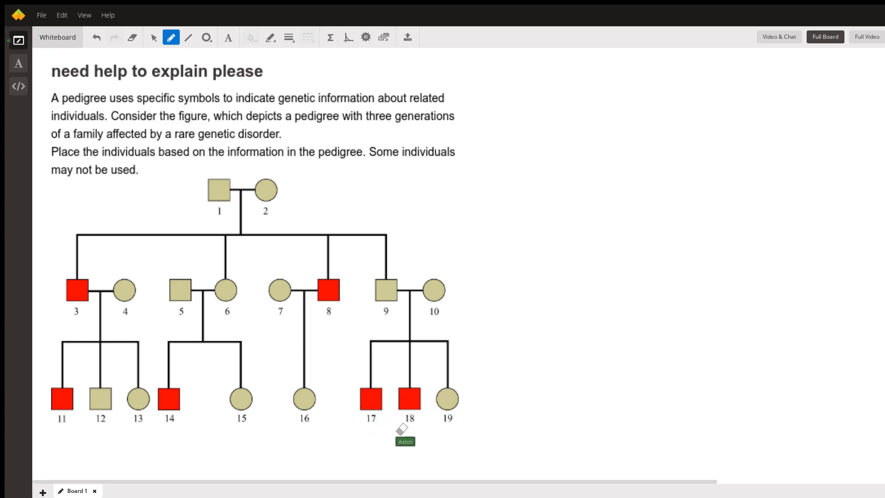
mouse_move(134, 48)
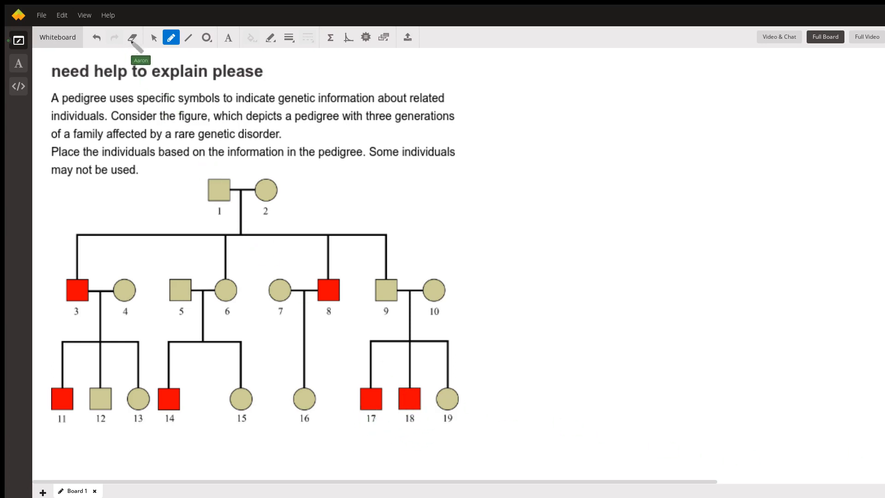
mouse_move(411, 298)
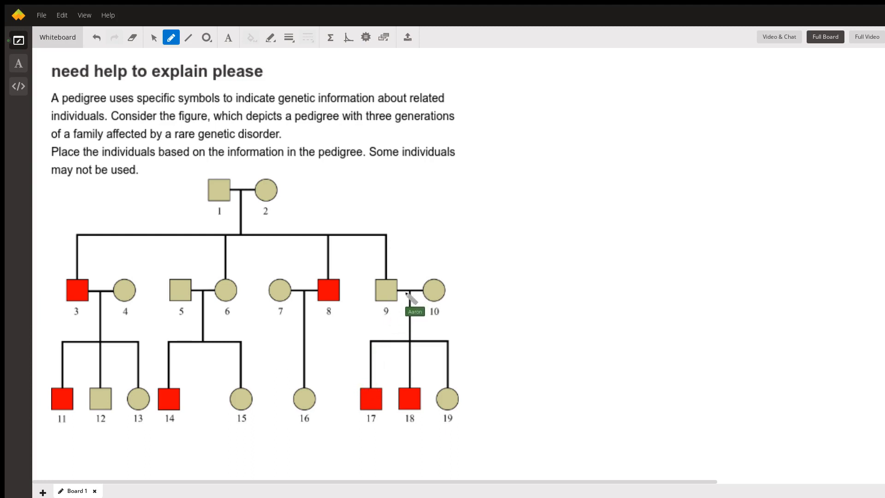
mouse_move(389, 294)
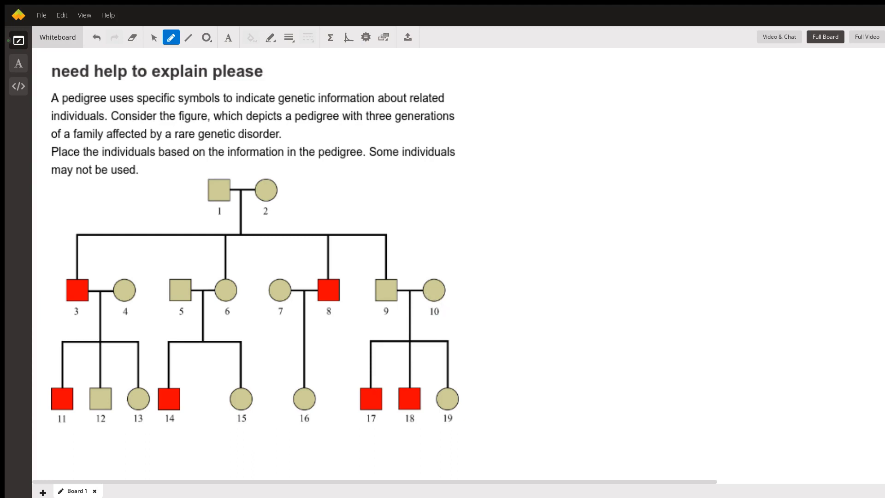
mouse_move(445, 325)
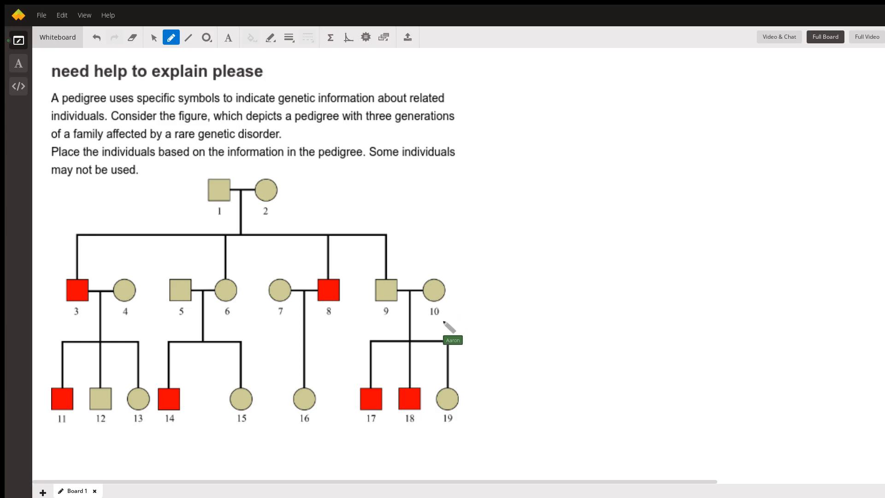
mouse_move(393, 358)
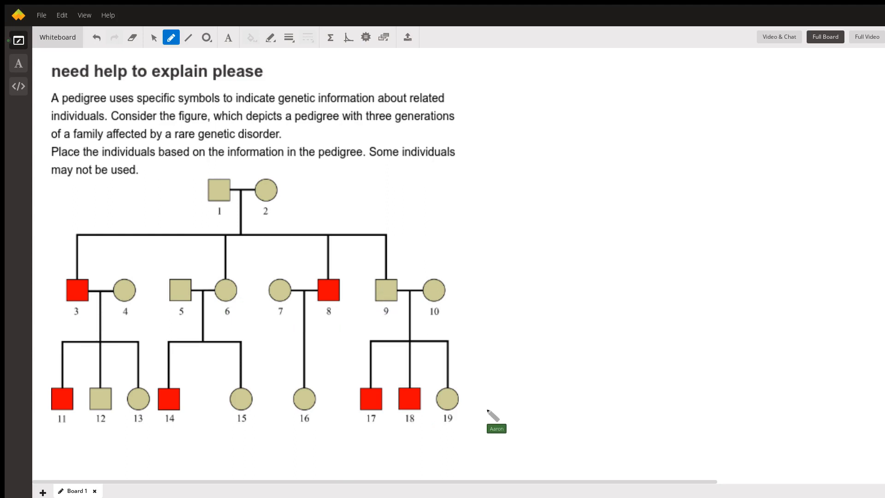
mouse_move(483, 367)
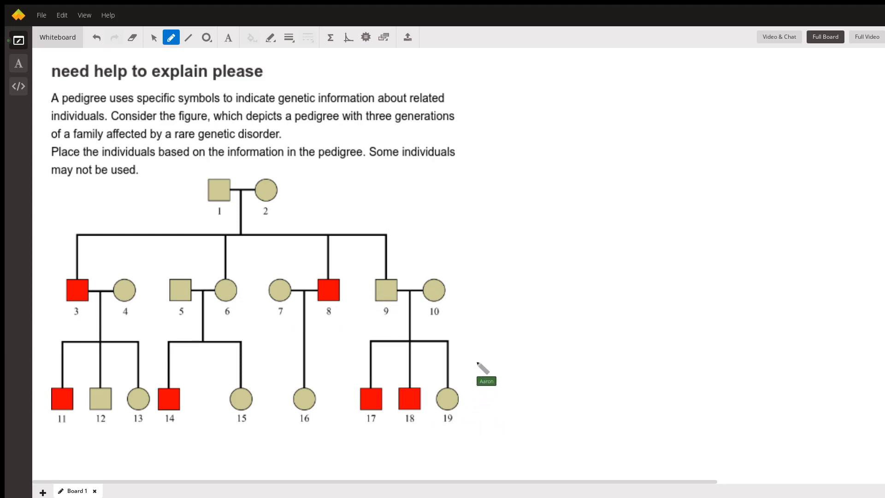
mouse_move(495, 164)
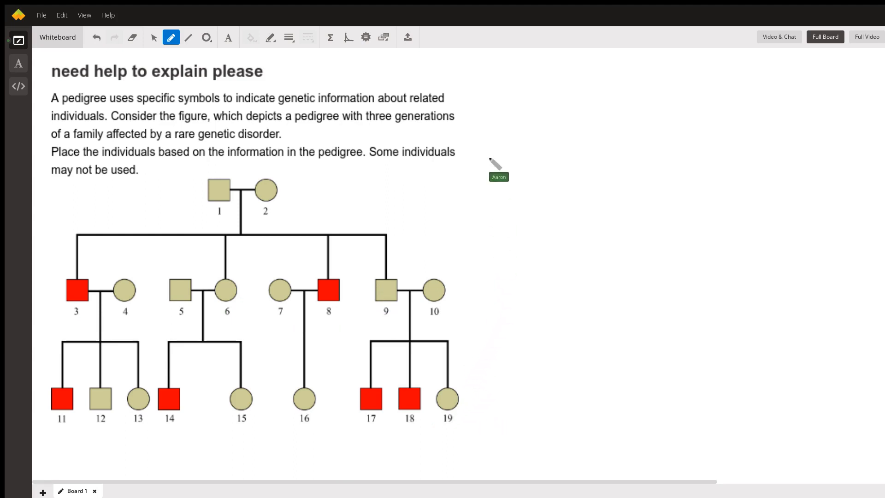